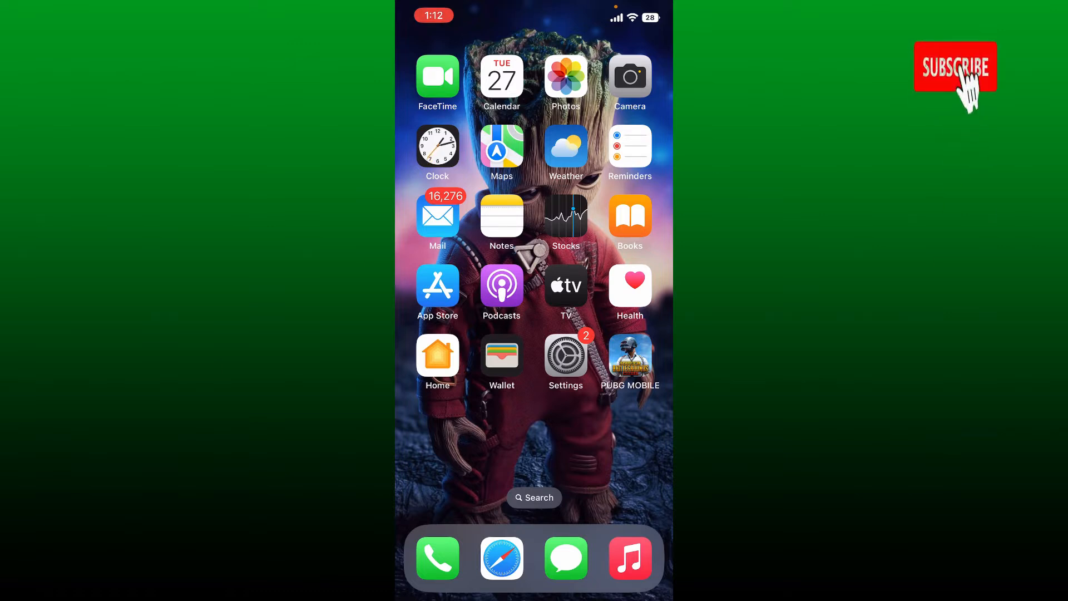
Step: Search the App Store for 'tiktok' and confirm TikTok shows OPEN rather than UPDATE
left_click(956, 67)
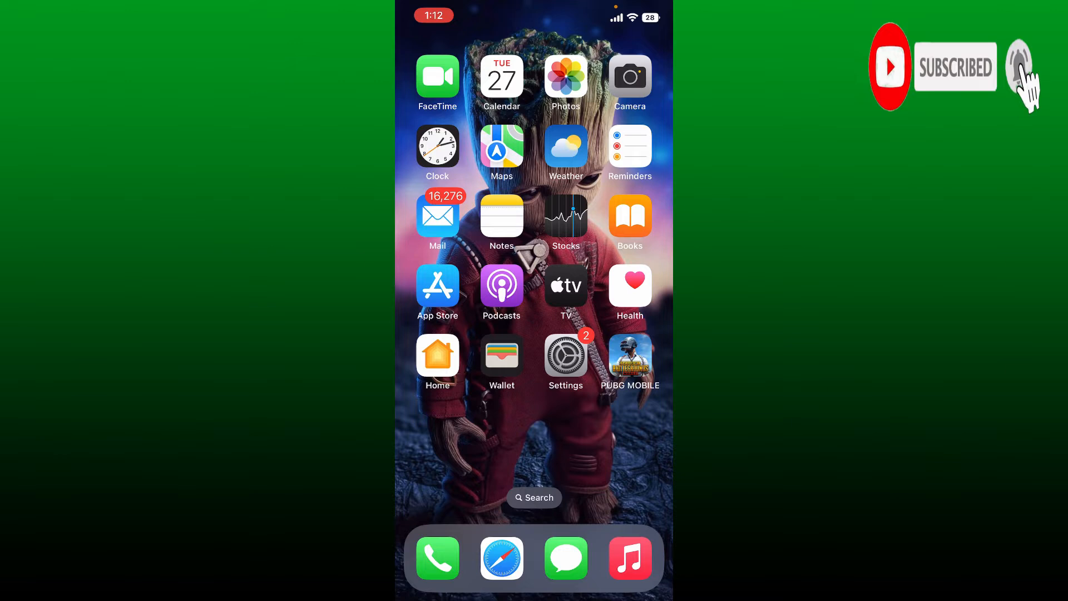
left_click(1020, 67)
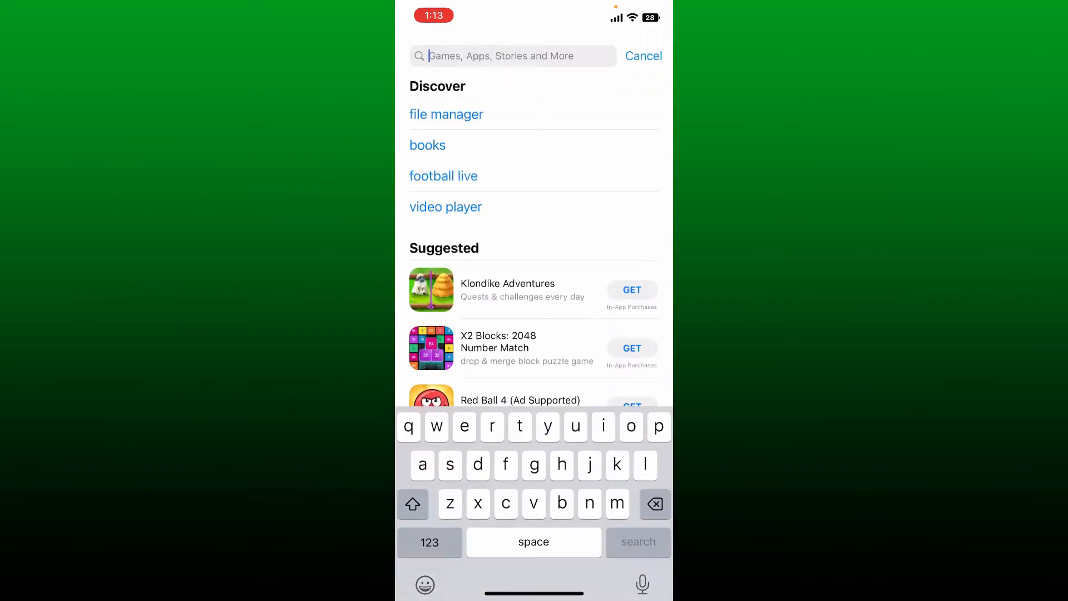
type("tiktok")
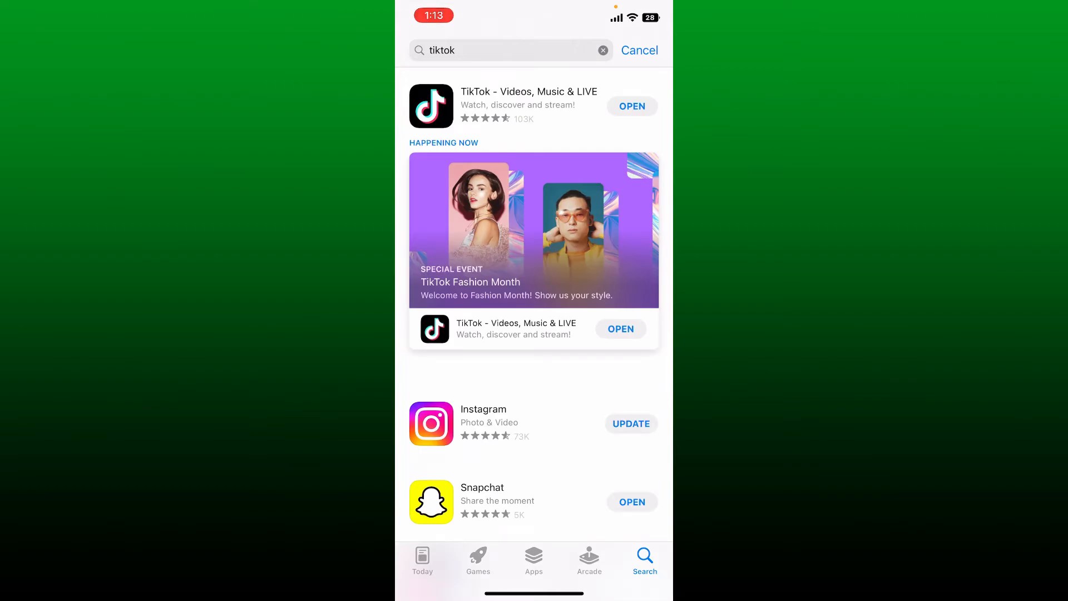
left_click(529, 92)
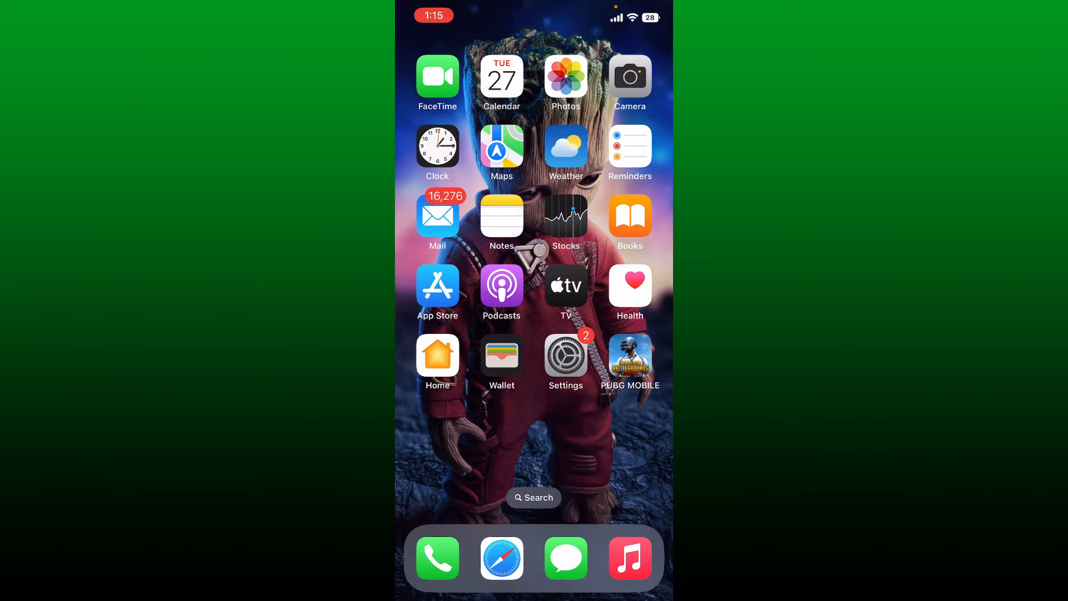
Step: Wake the phone, go to the second home screen page and launch TikTok
key("power")
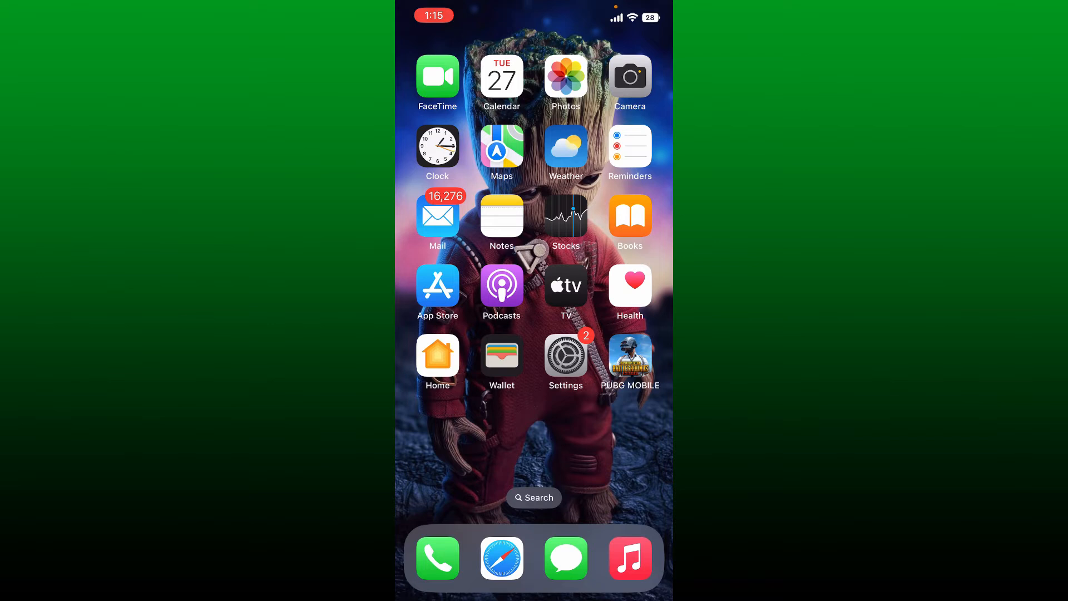
scroll("left", 3)
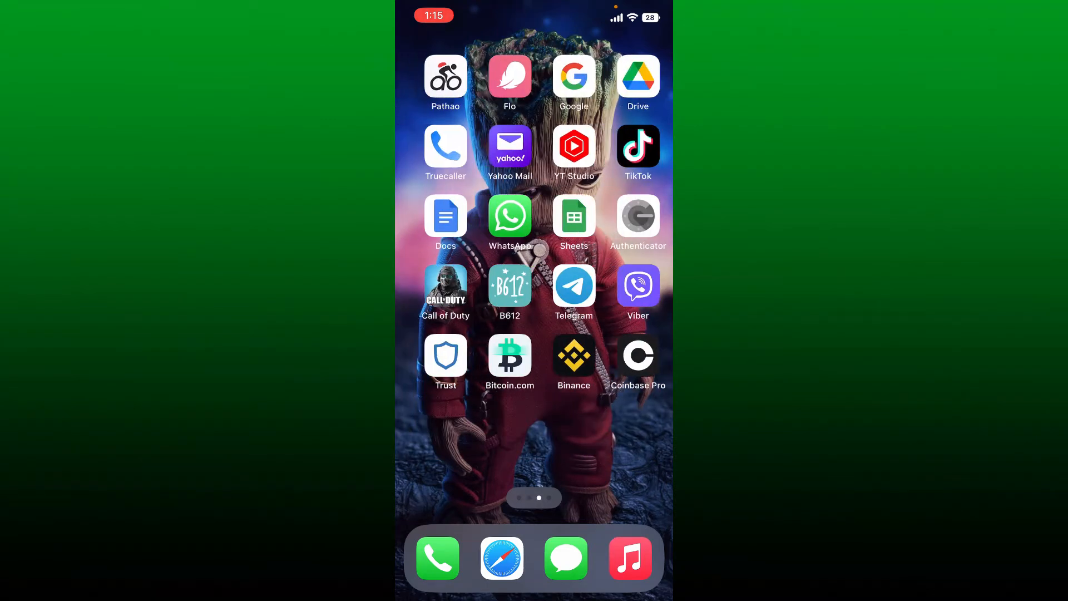
left_click(639, 146)
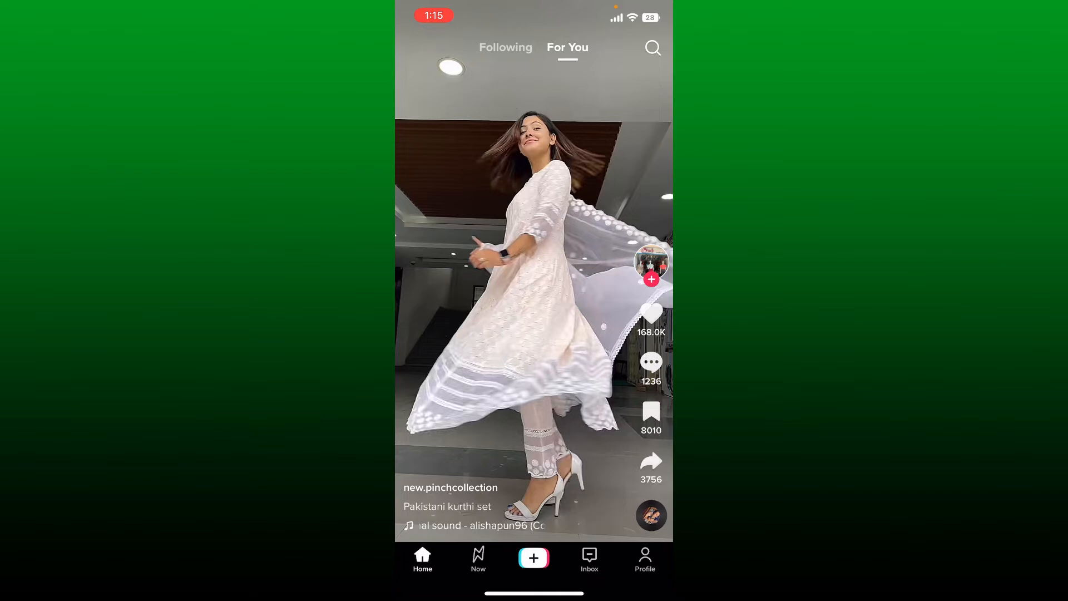
Step: Clear TikTok's 881 M cache via Profile > Settings and privacy
left_click(644, 559)
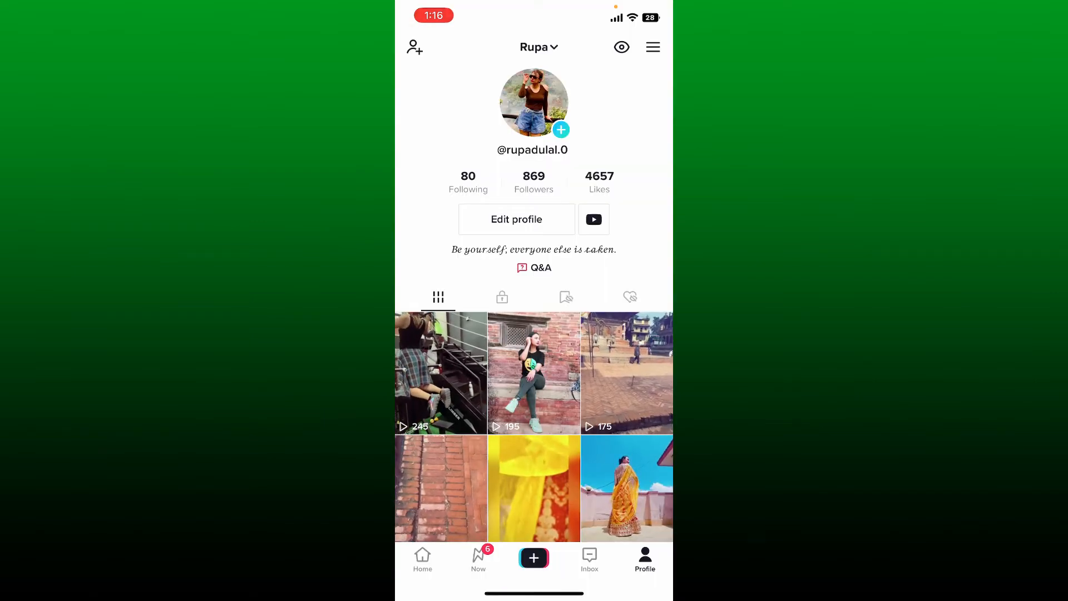
left_click(652, 46)
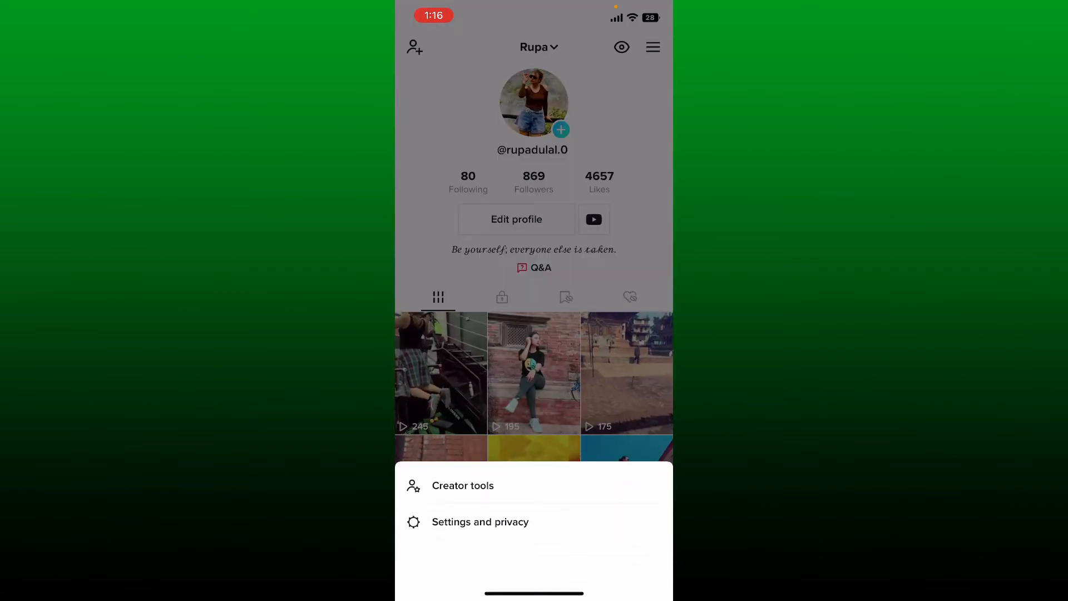
left_click(480, 522)
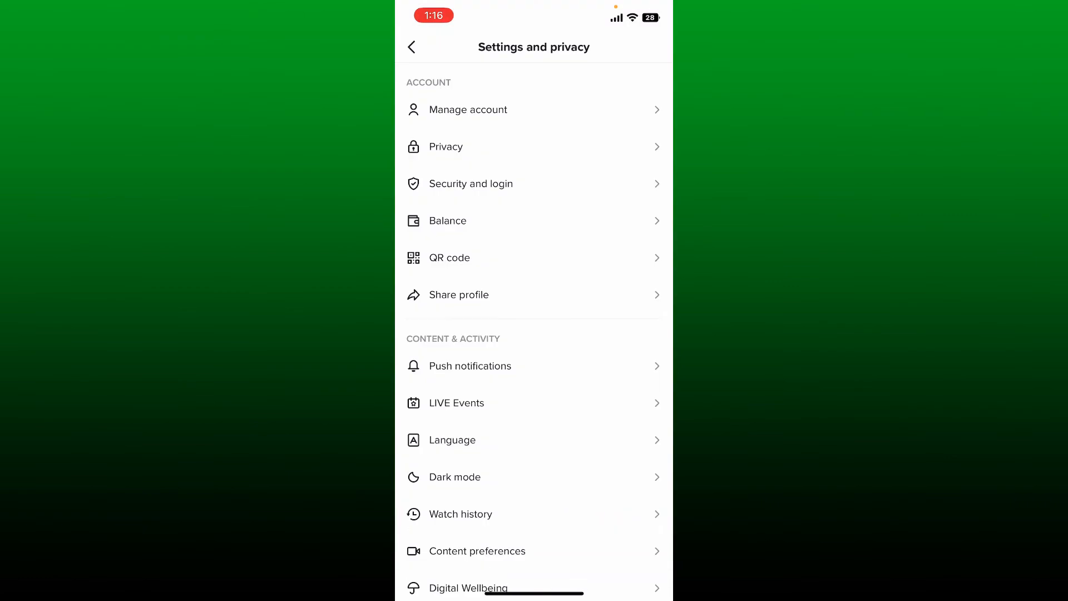
scroll("down", 3)
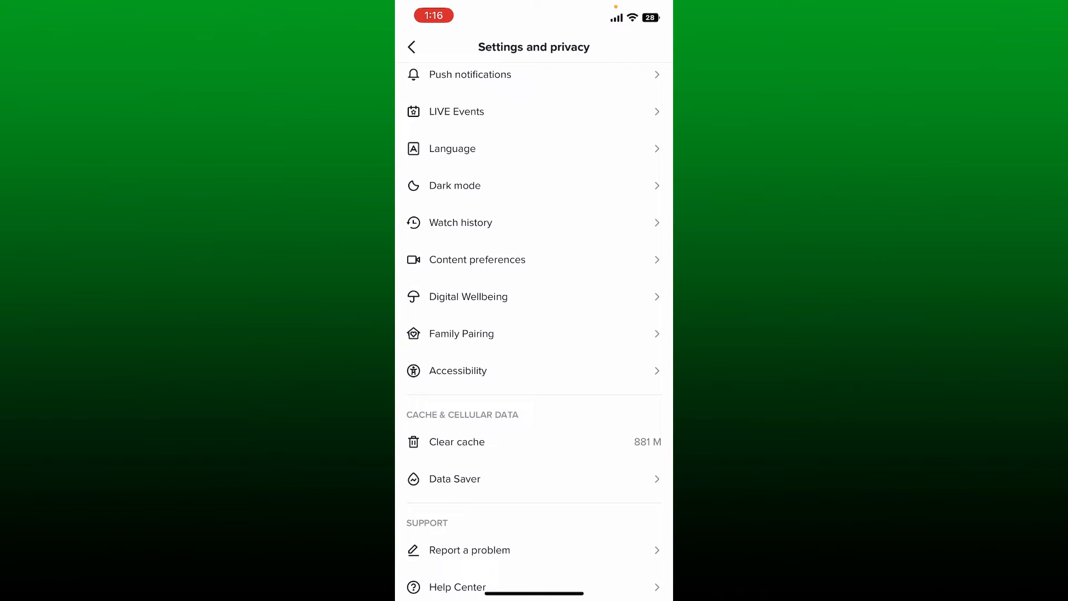
left_click(456, 442)
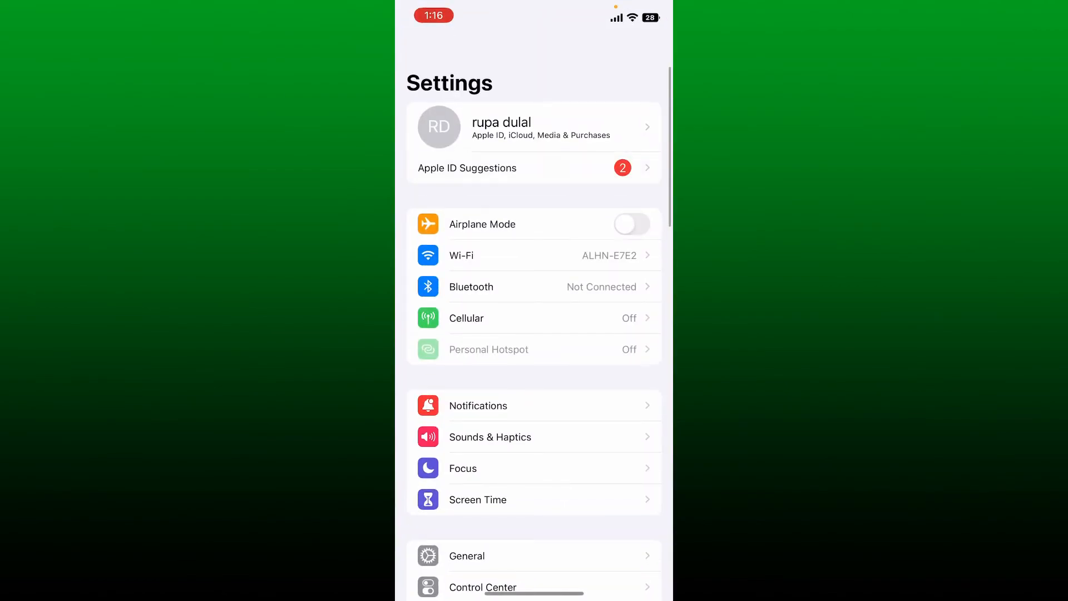
Step: Open TikTok under iPhone Storage, showing 290.1 MB app size and 969.6 MB data
scroll("down", 3)
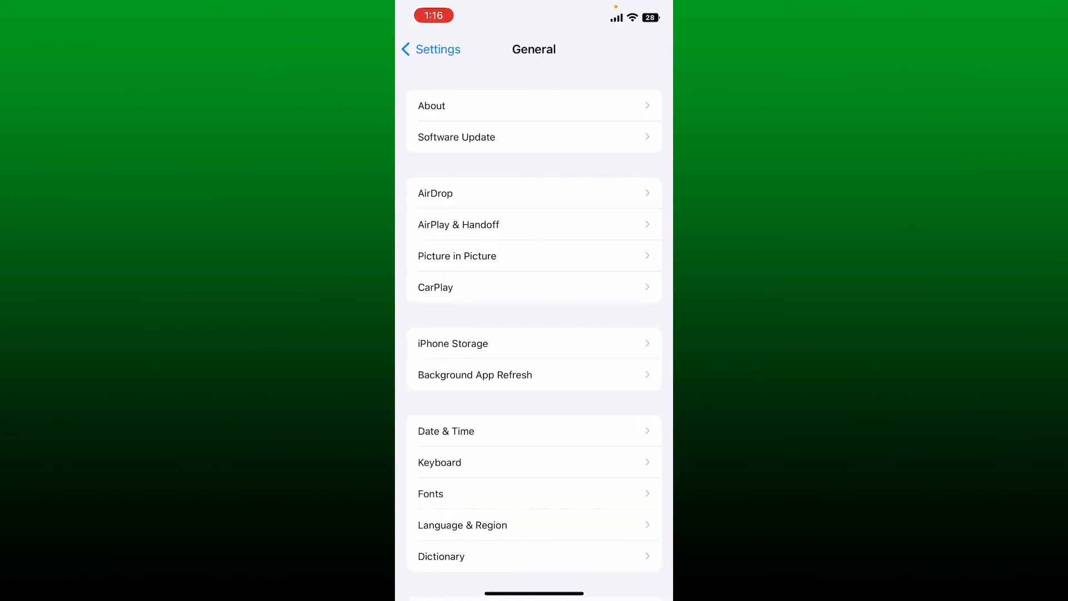
left_click(453, 343)
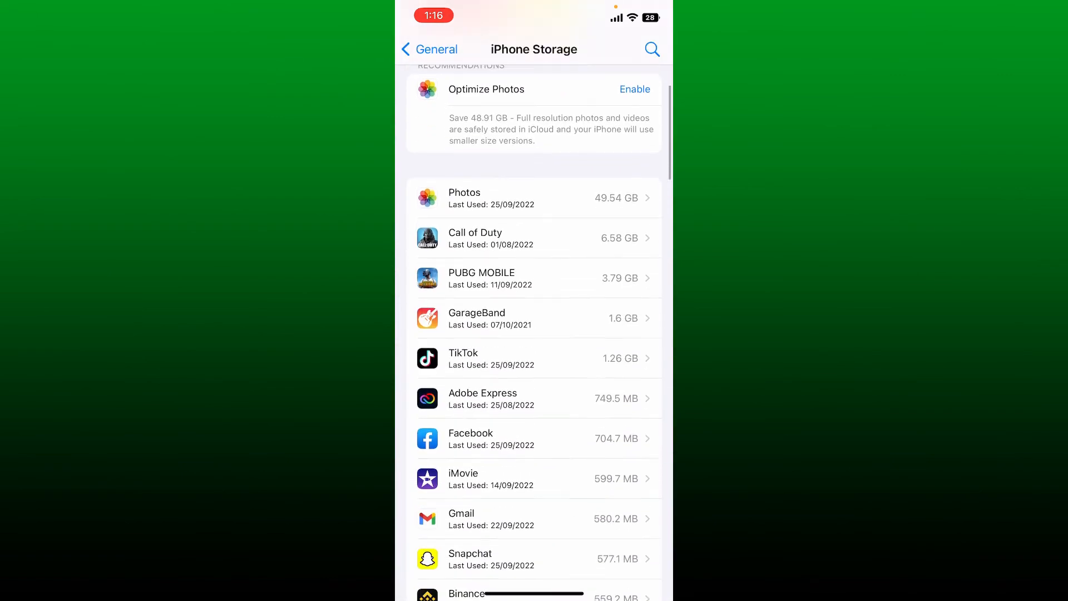
scroll("down", 3)
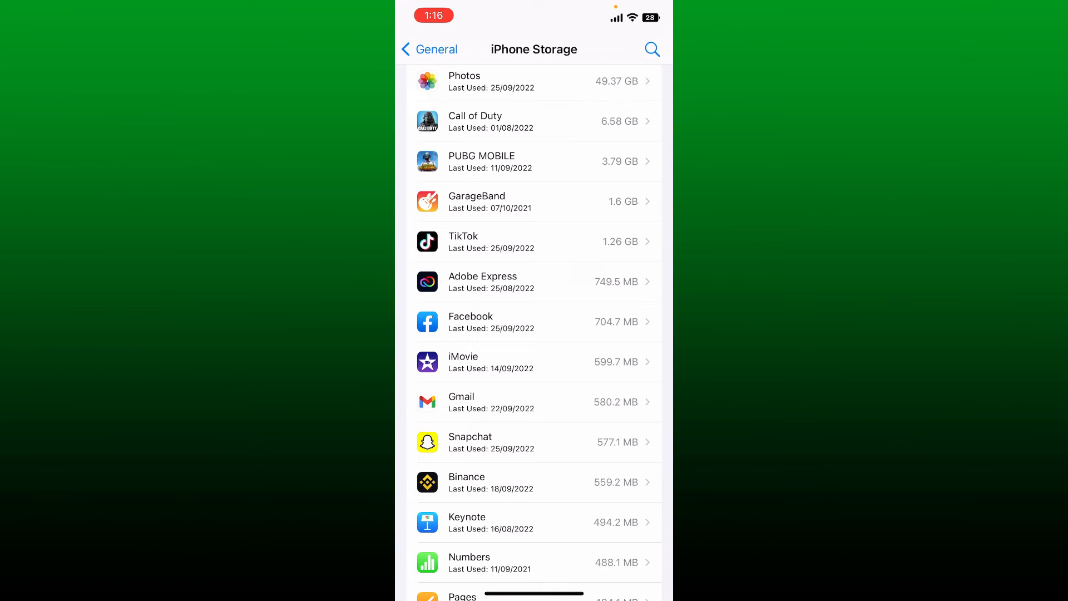
left_click(532, 241)
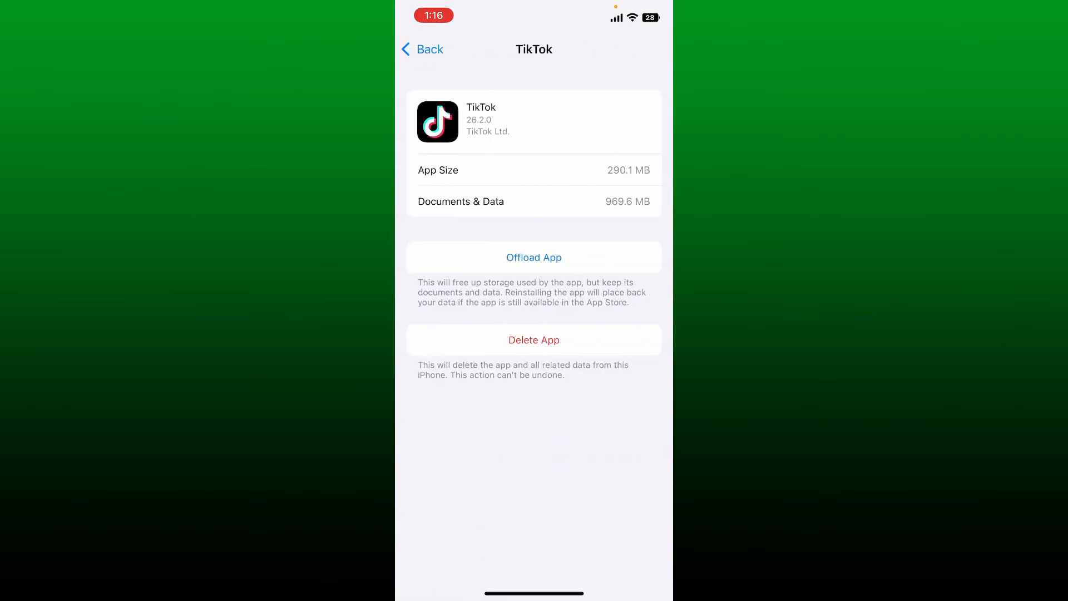
Step: Offload TikTok while keeping its 757.3 MB of data, then reinstall it
left_click(534, 257)
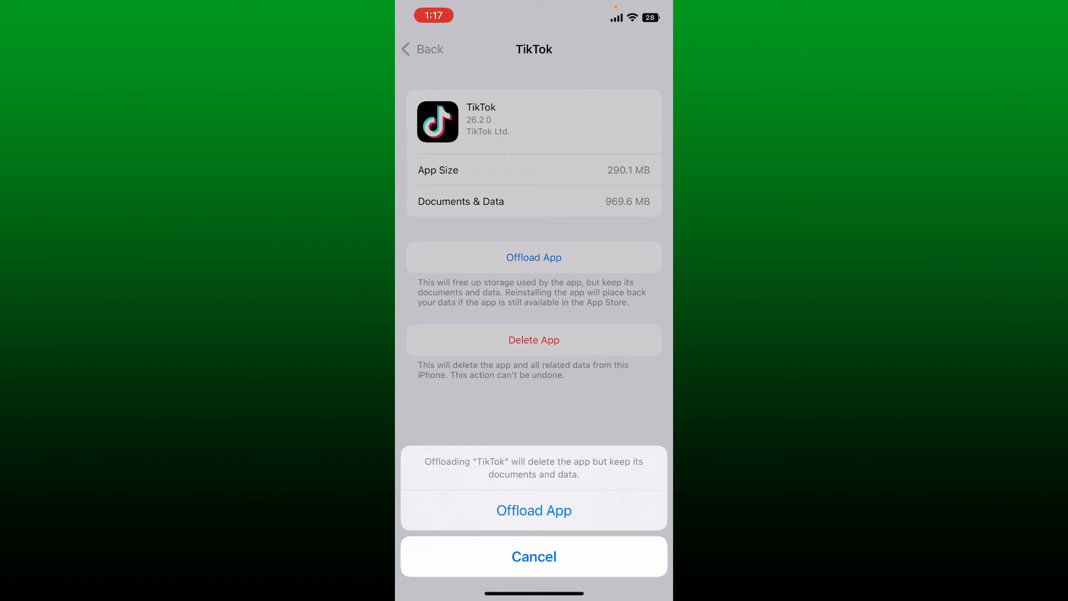
left_click(534, 557)
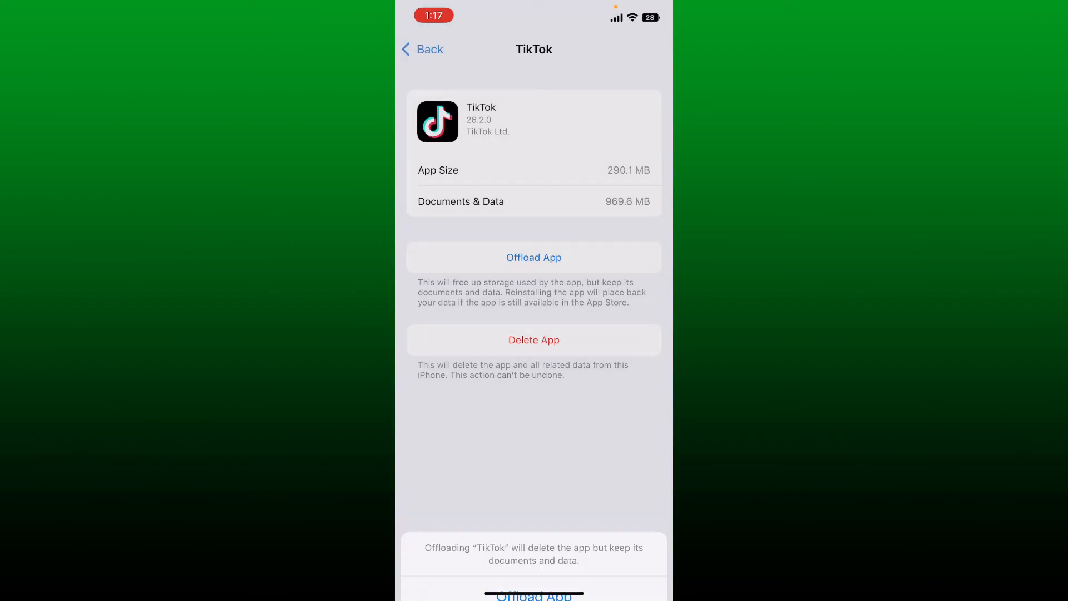
left_click(534, 595)
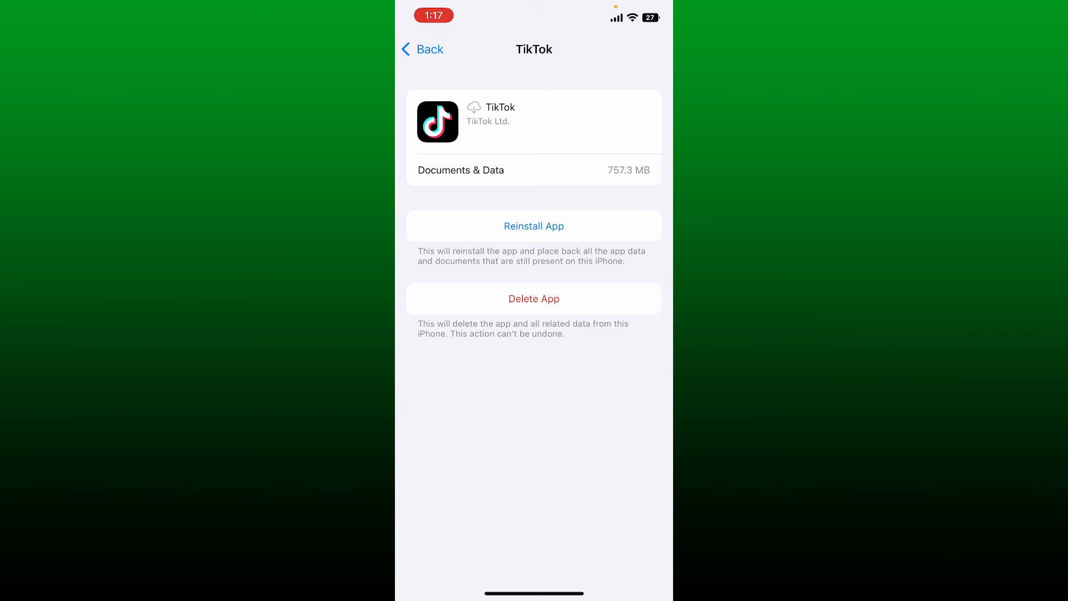
left_click(534, 226)
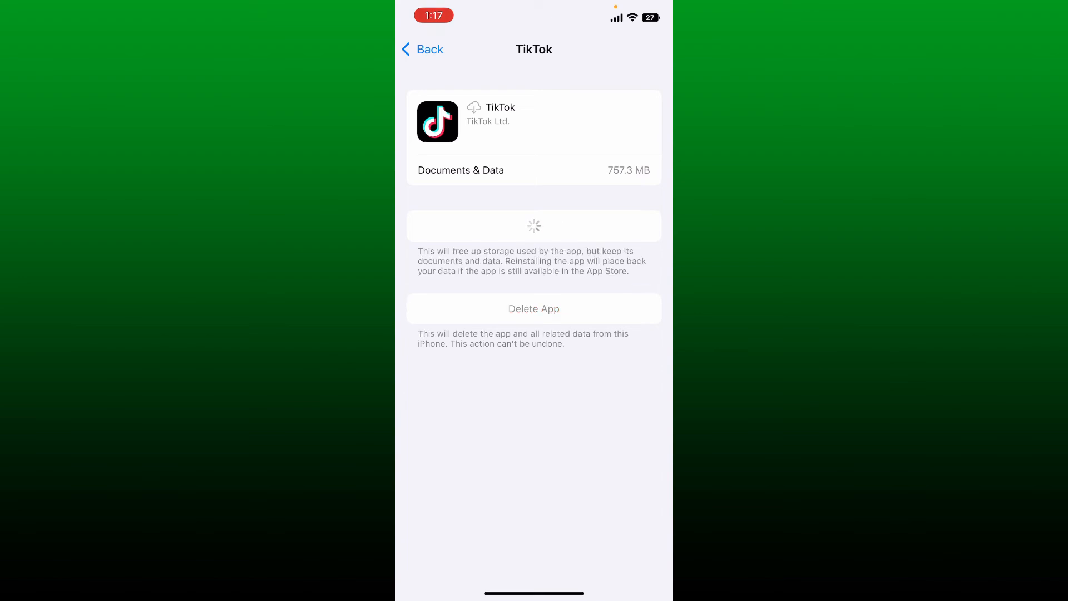